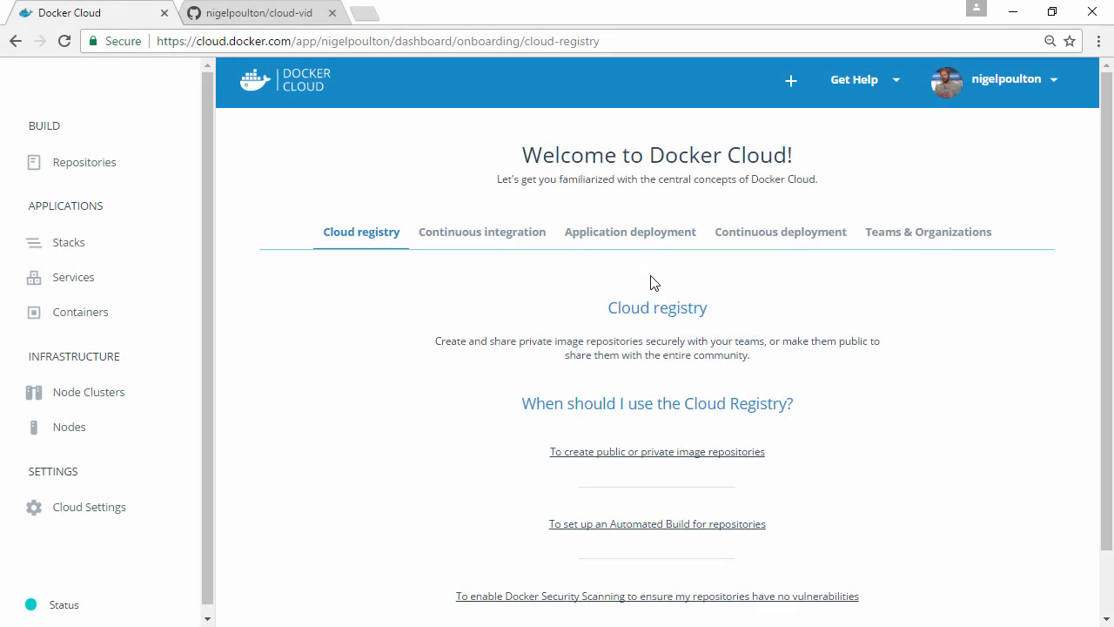
- Reach Configure Automated Builds from the cloud-vids repository's Builds view
left_click(83, 162)
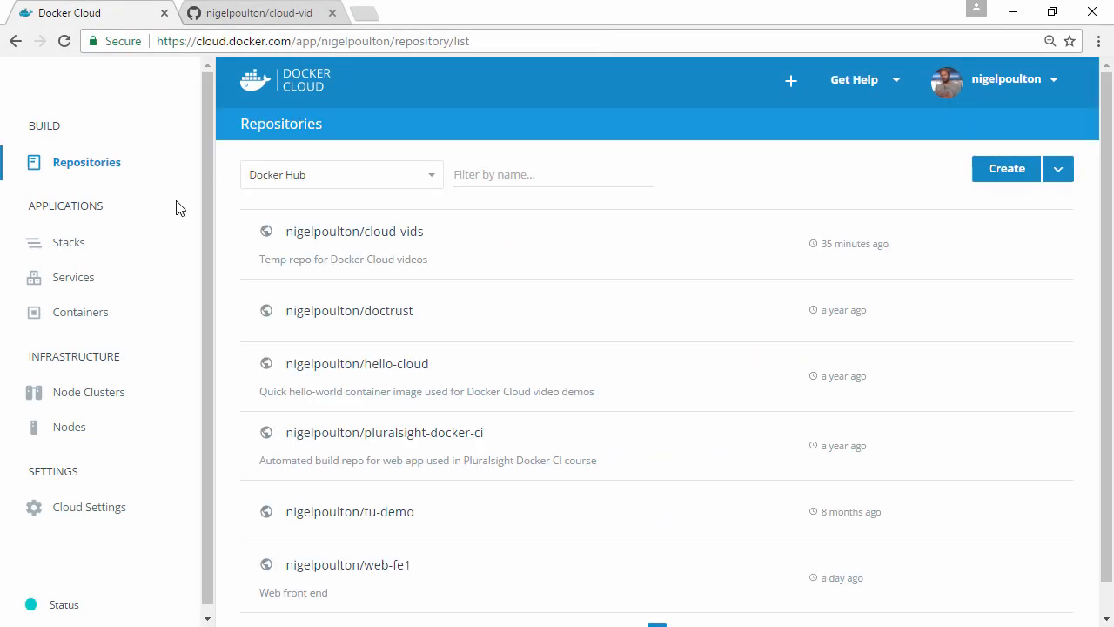
left_click(354, 229)
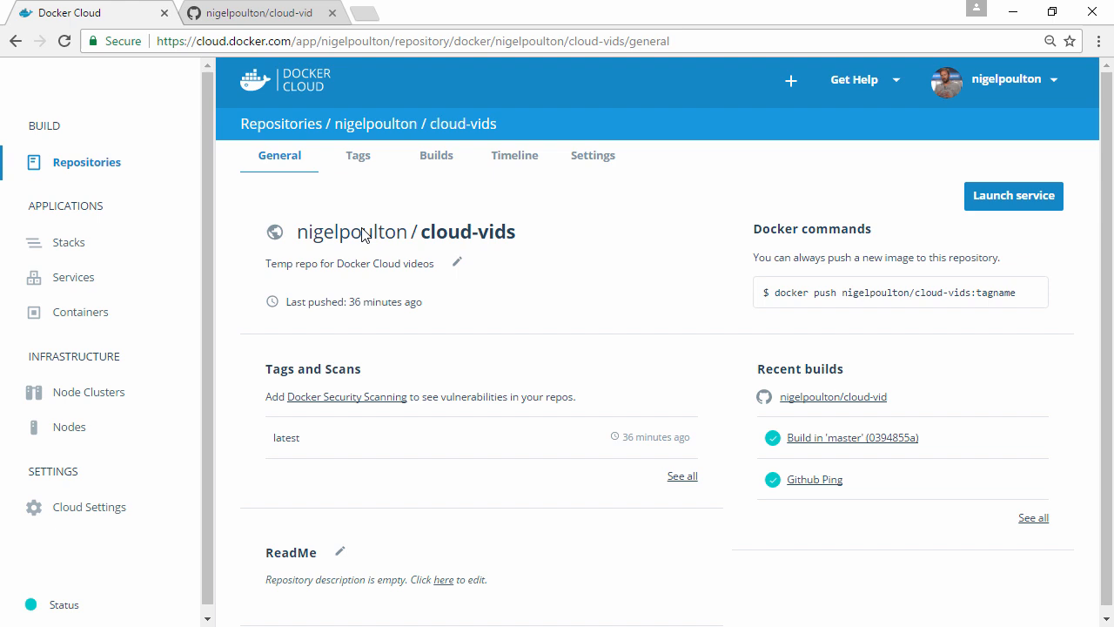
left_click(435, 155)
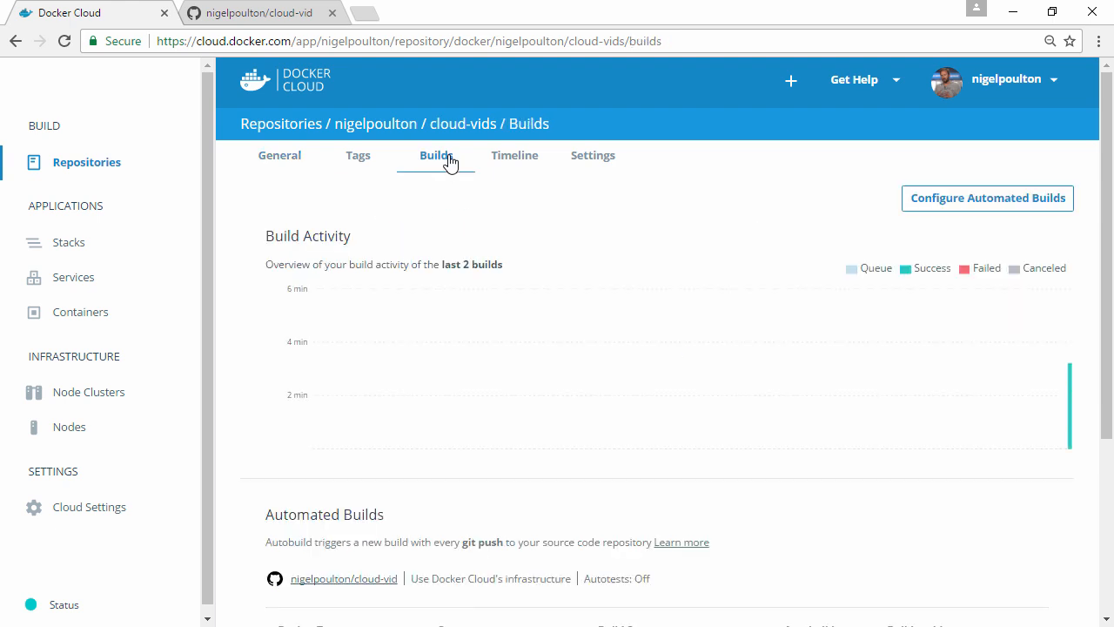
left_click(987, 199)
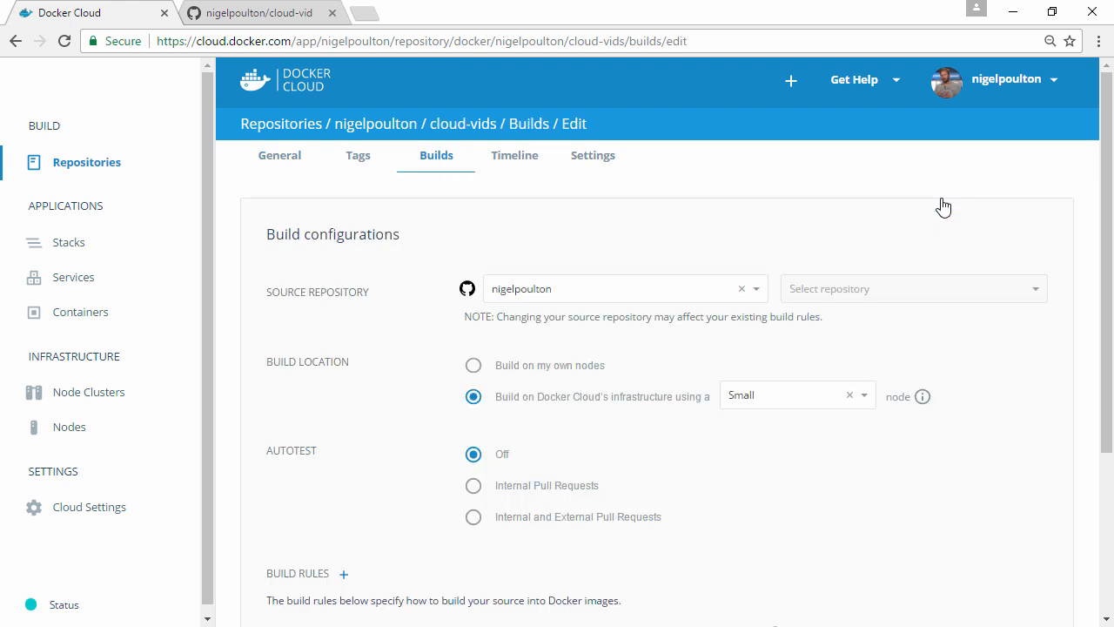
- Select the Internal Pull Requests autotest option and save the cloud-vids build configuration
left_click(909, 289)
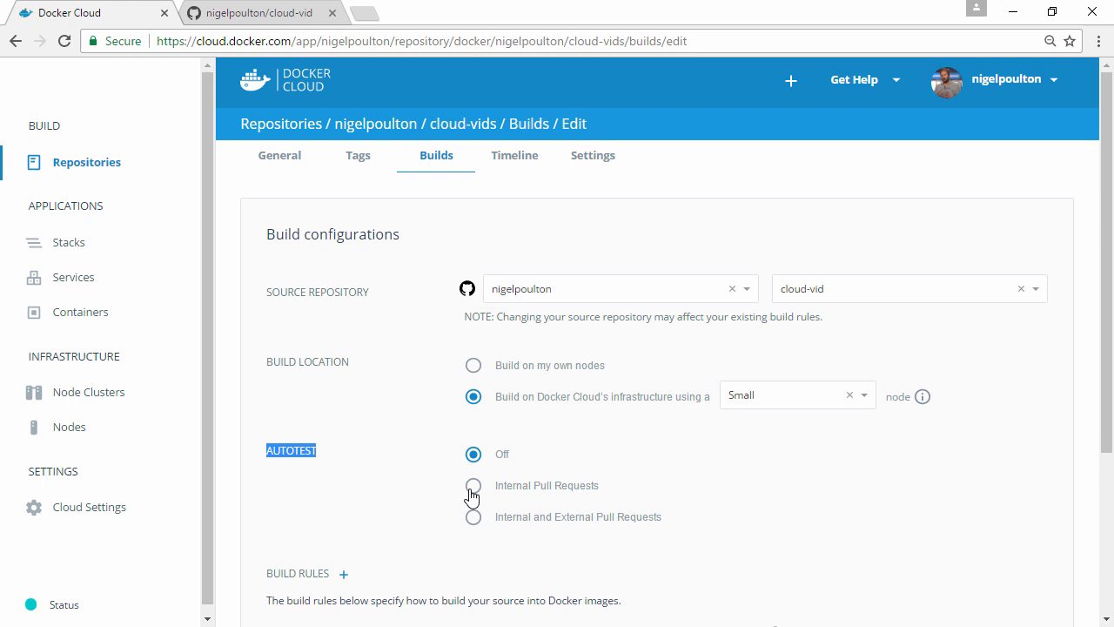
left_click(474, 484)
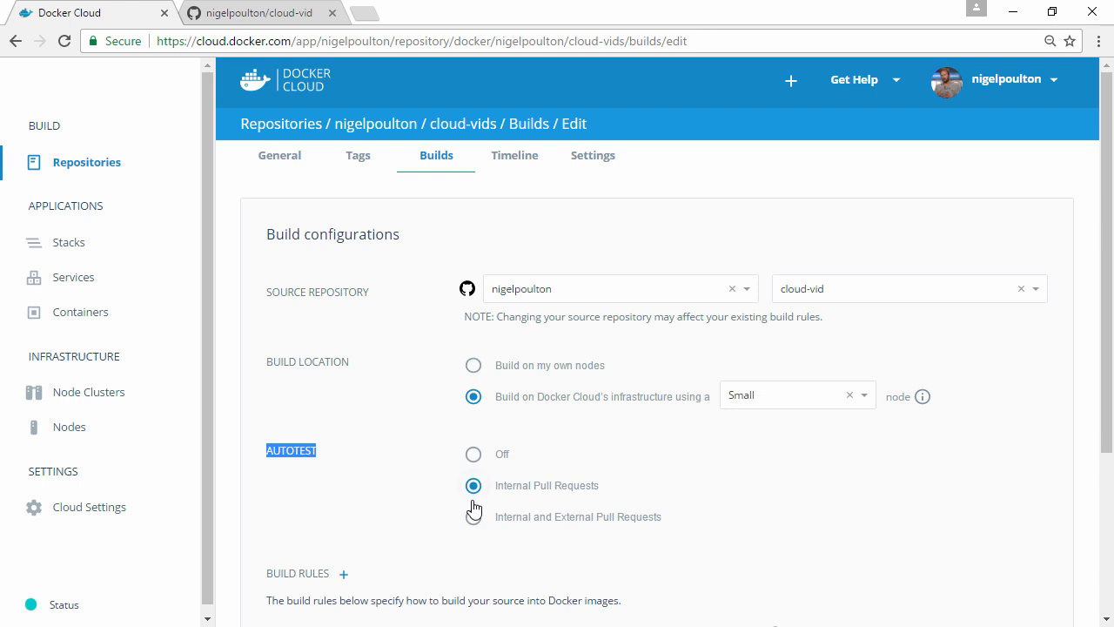
mouse_move(536, 498)
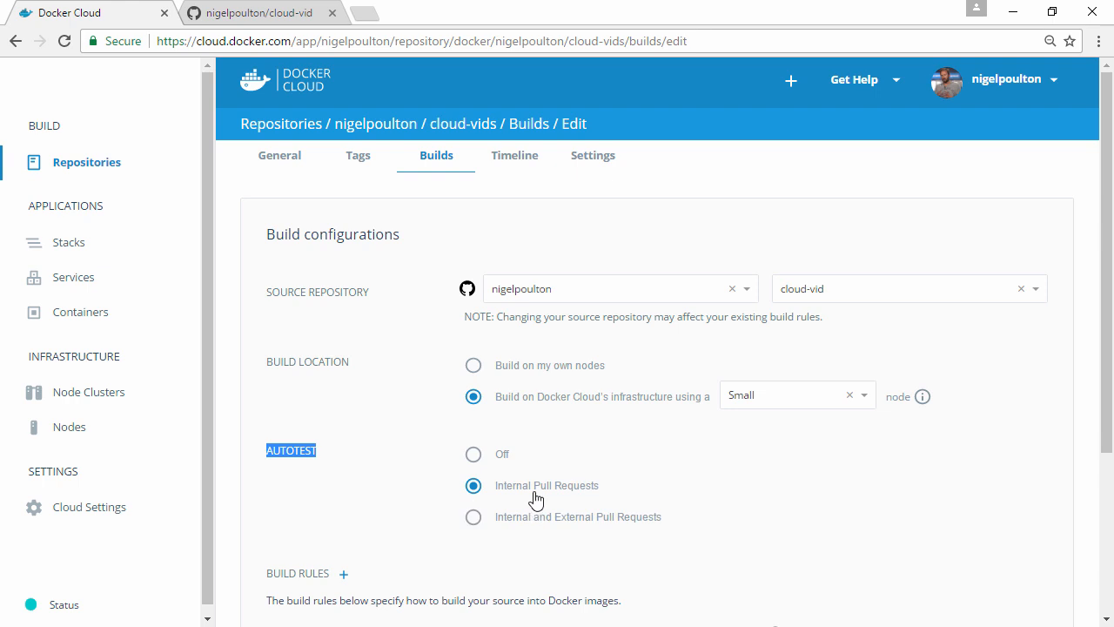
mouse_move(567, 498)
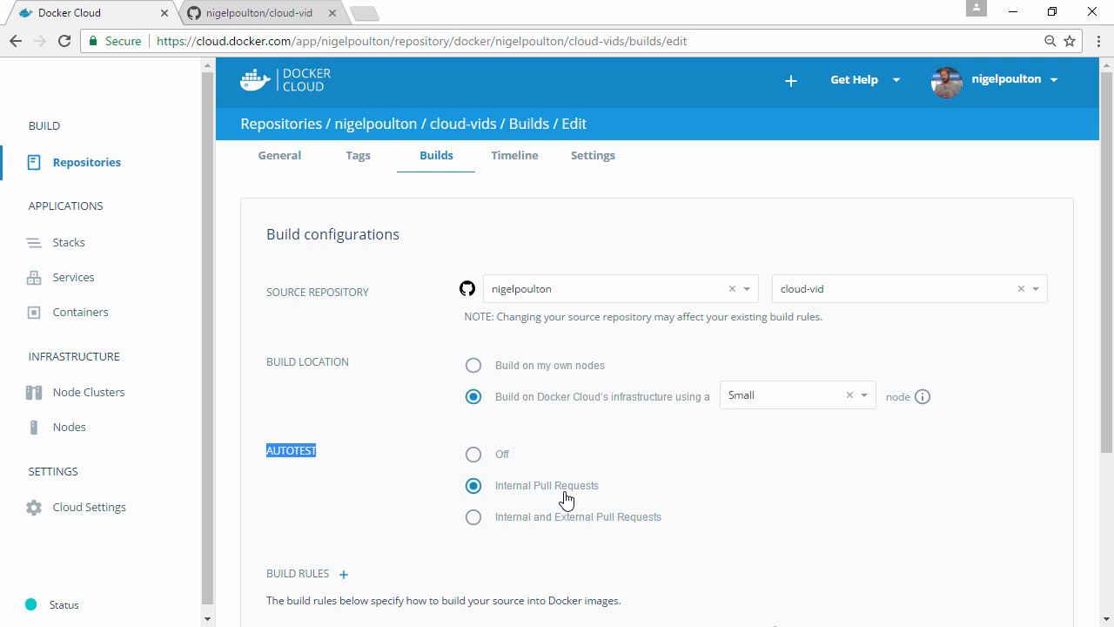
mouse_move(470, 534)
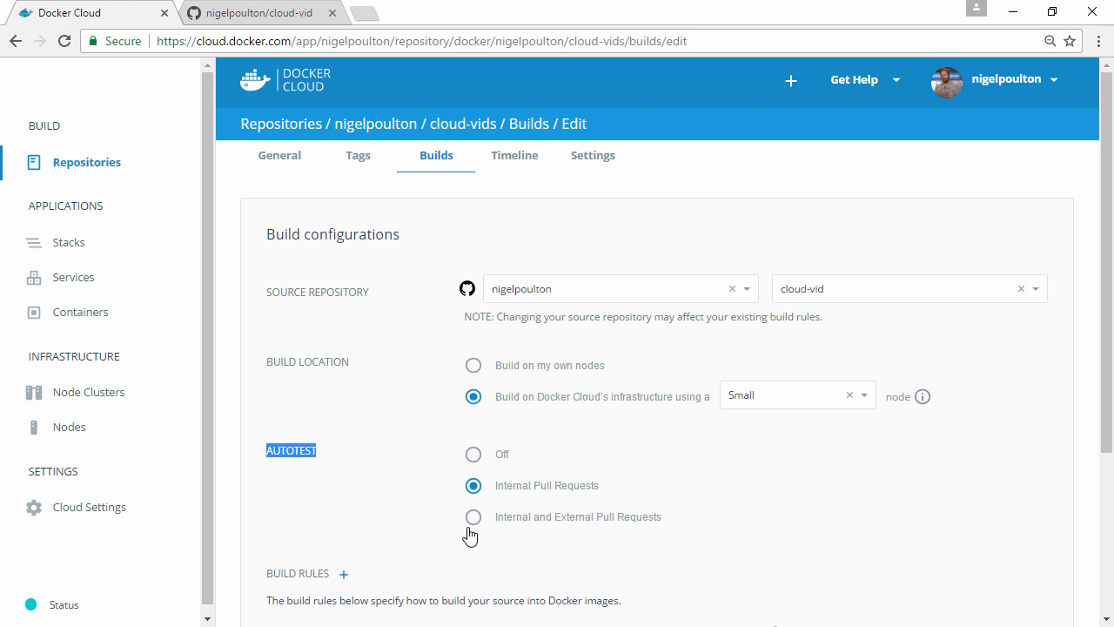
scroll("down", 3)
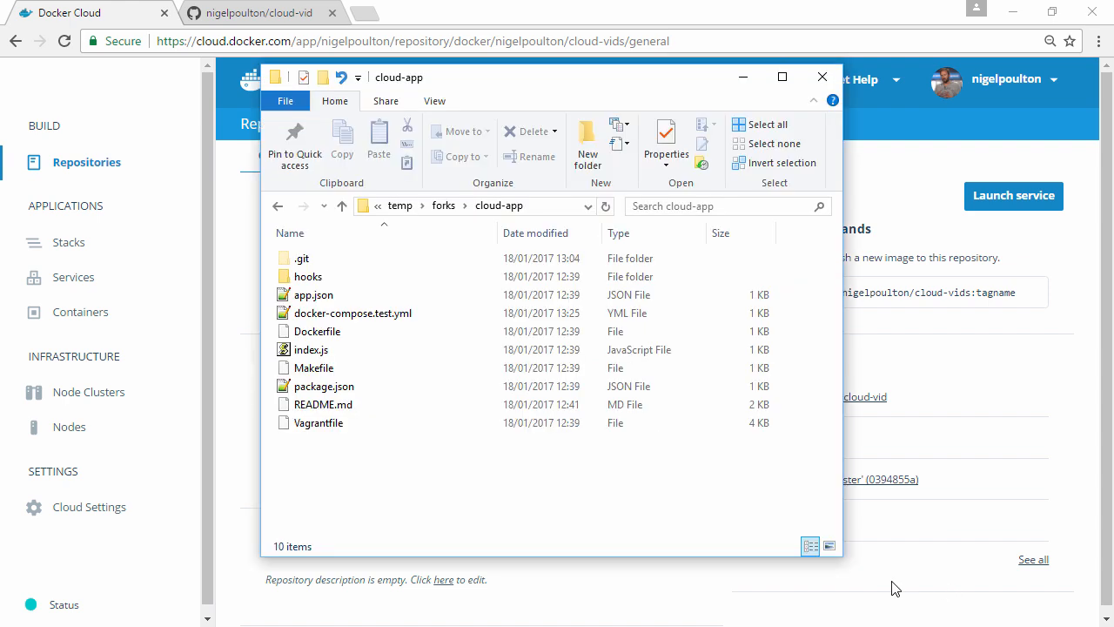
mouse_move(526, 492)
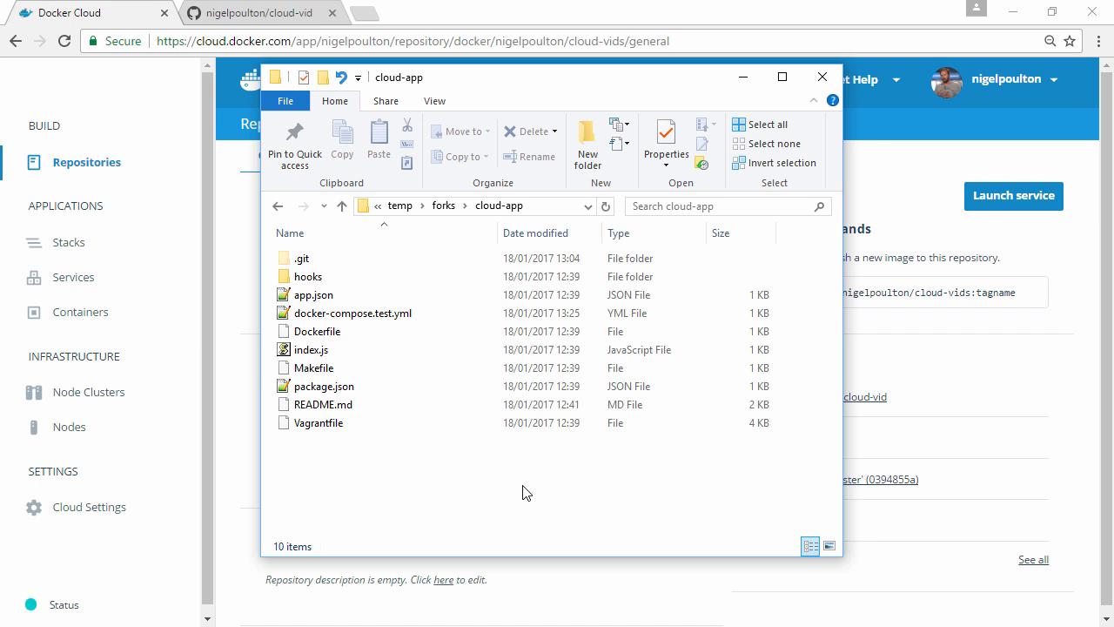
- Open docker-compose.test.yml from cloud-app with Sublime Text via its context menu
left_click(351, 313)
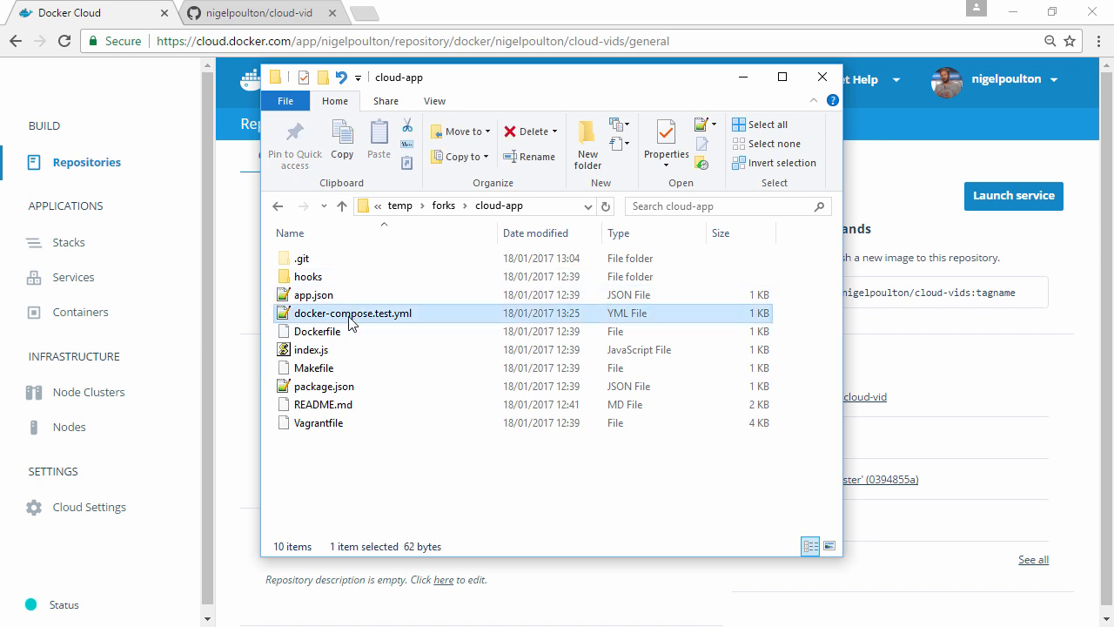
right_click(351, 313)
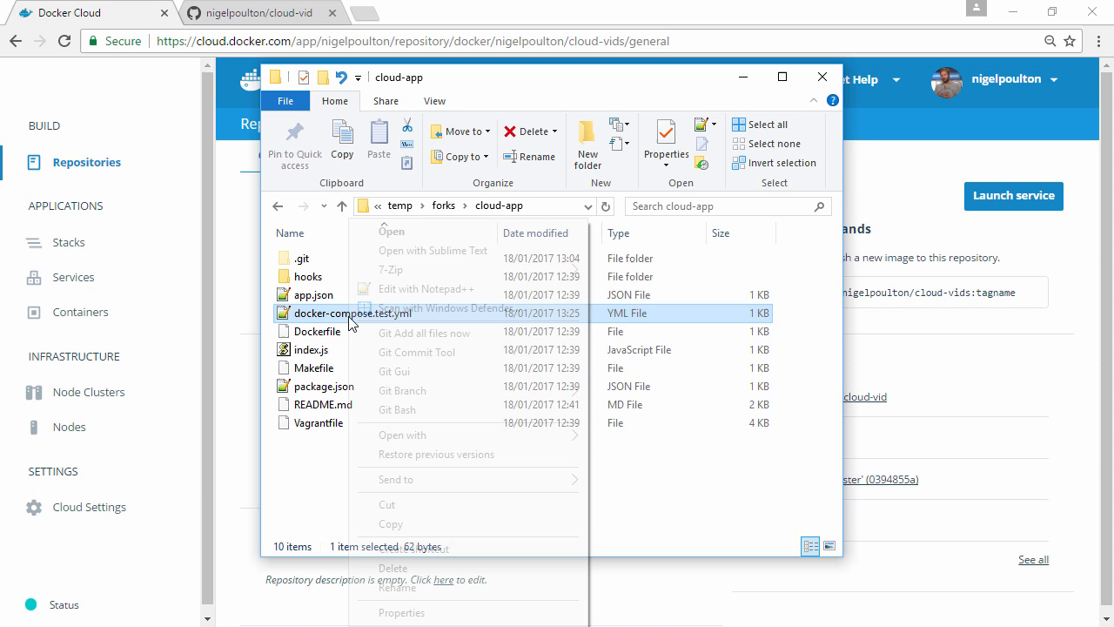
left_click(431, 251)
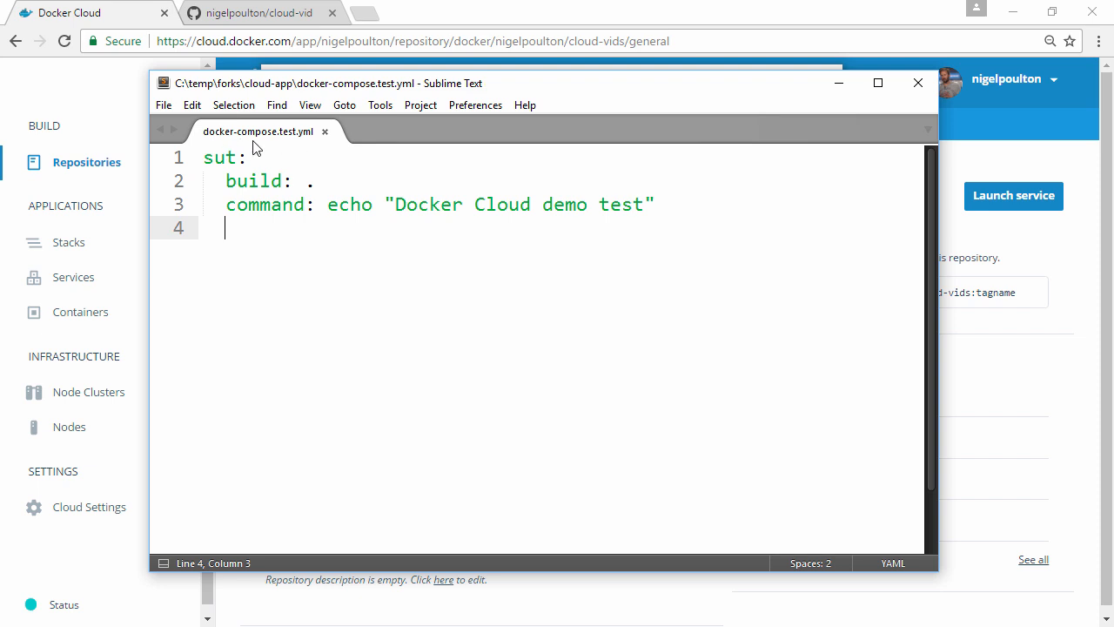
mouse_move(293, 146)
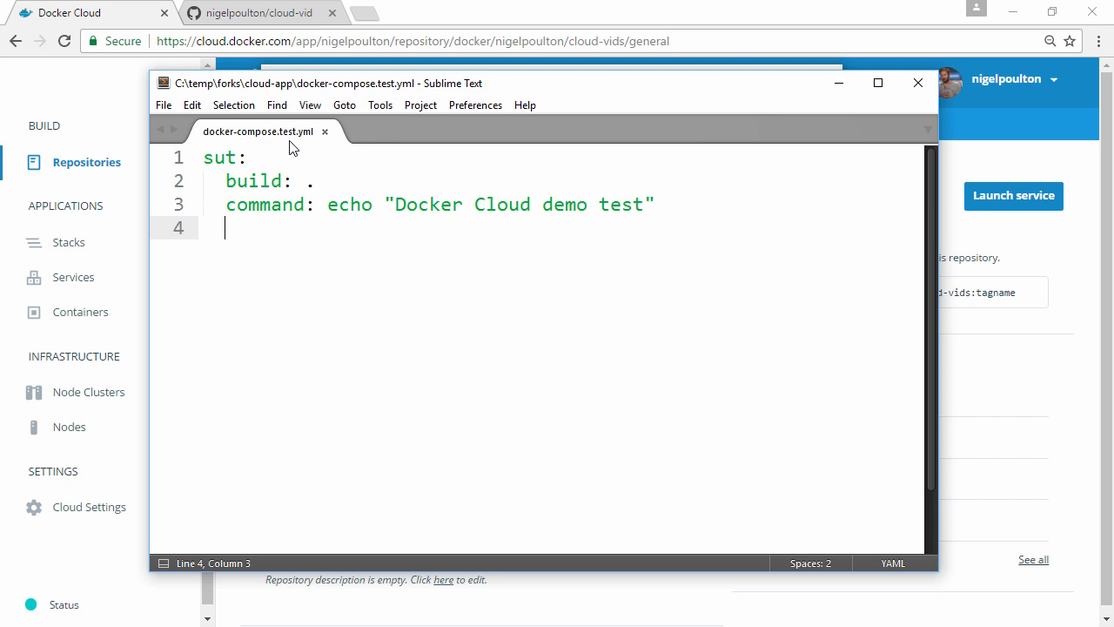
mouse_move(268, 150)
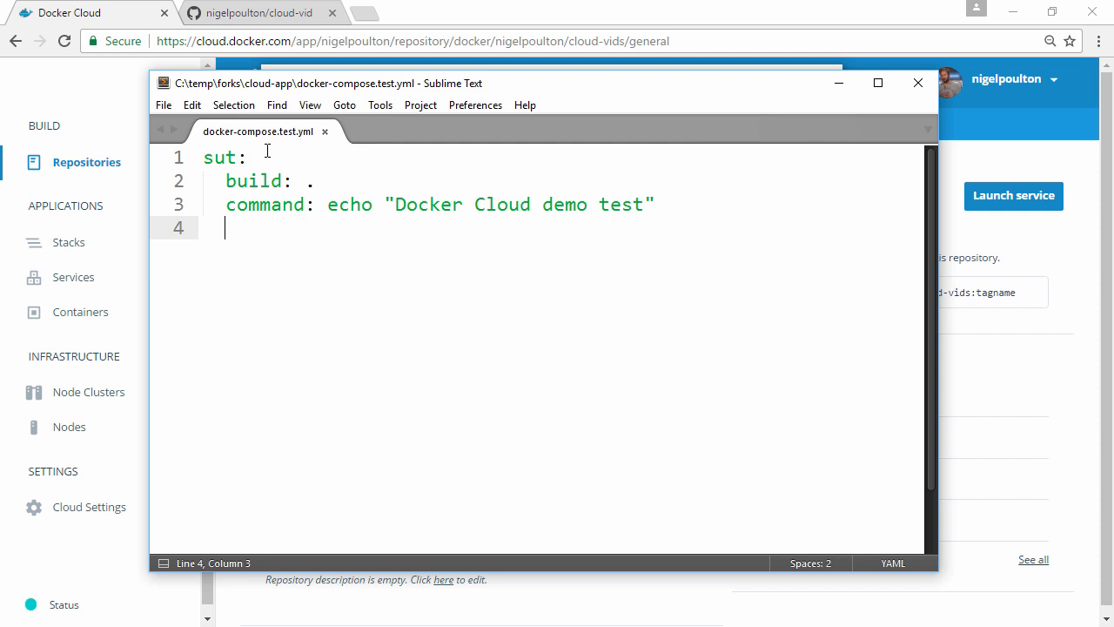
double_click(219, 157)
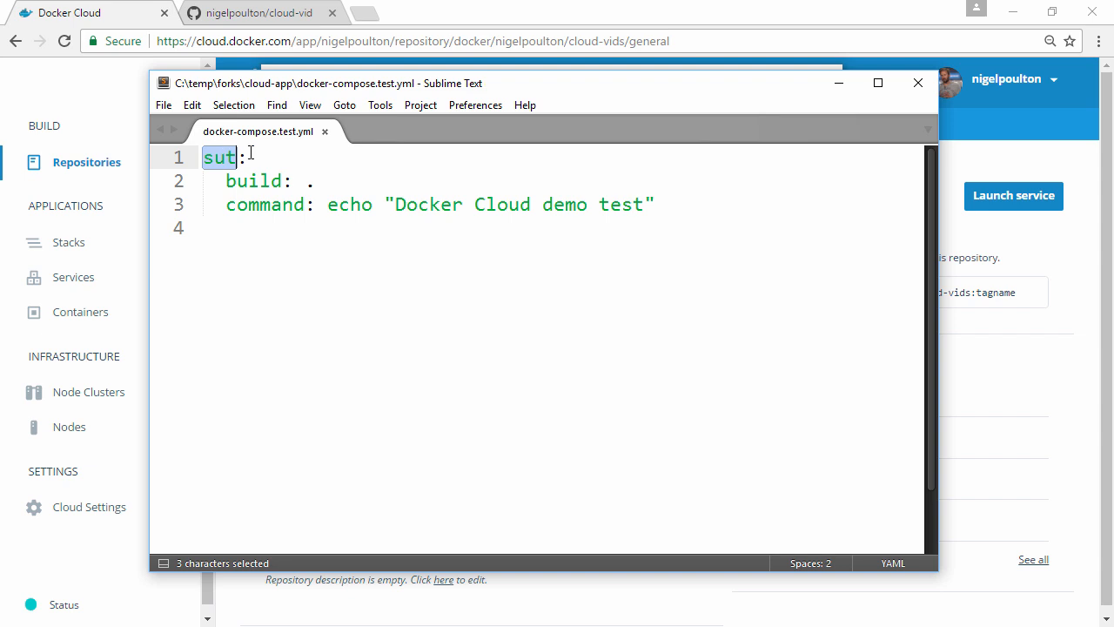
double_click(348, 204)
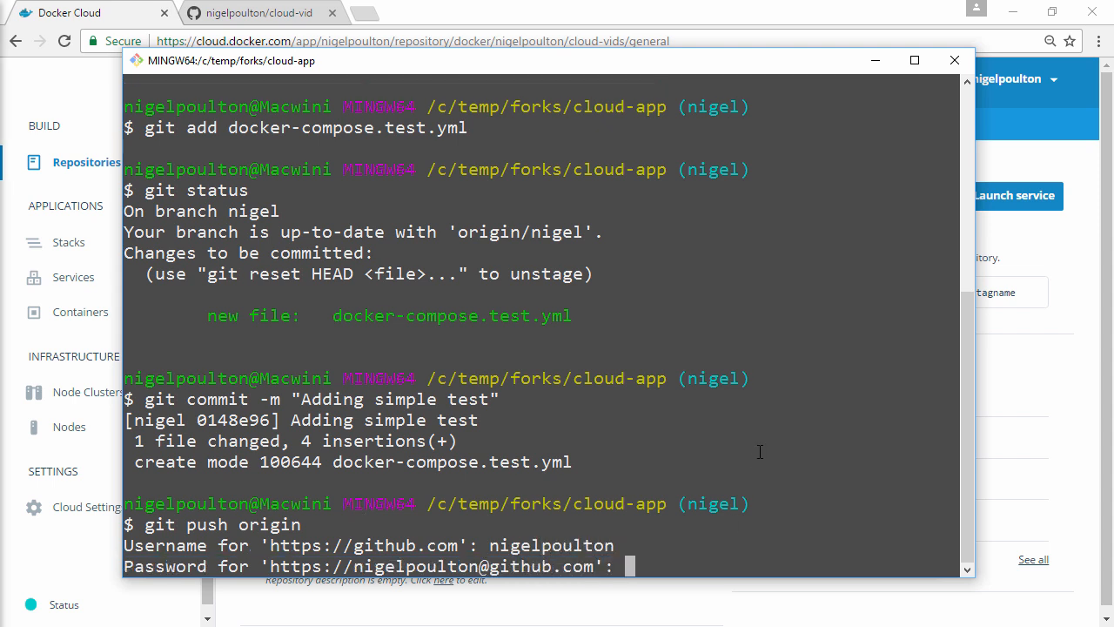
mouse_move(797, 310)
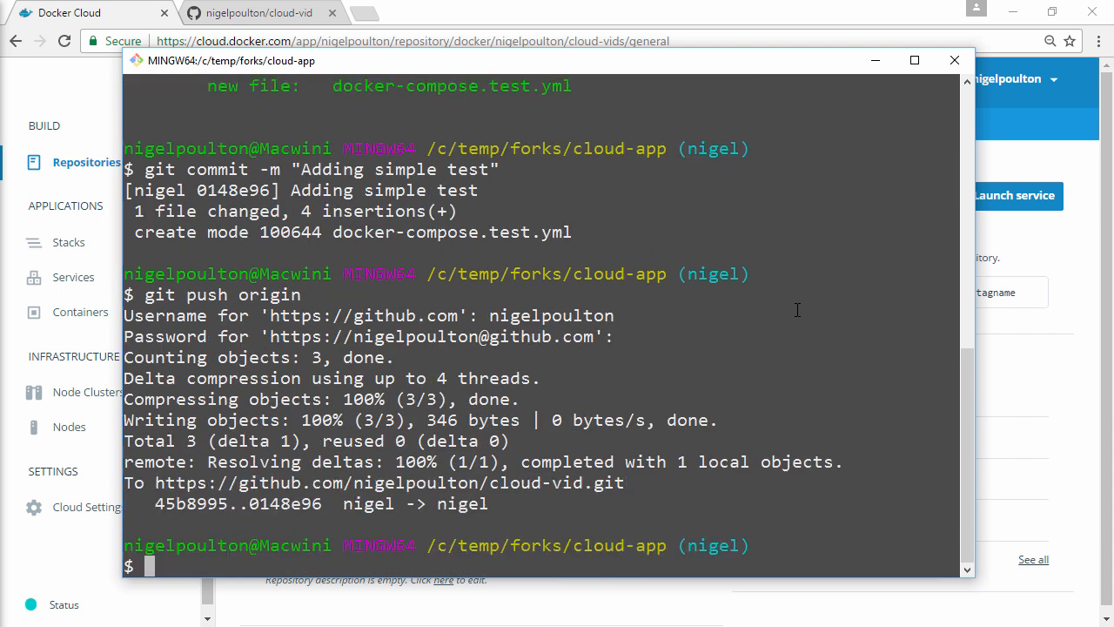
- Switch to the GitHub cloud-vid repository page after the push to nigel
left_click(258, 12)
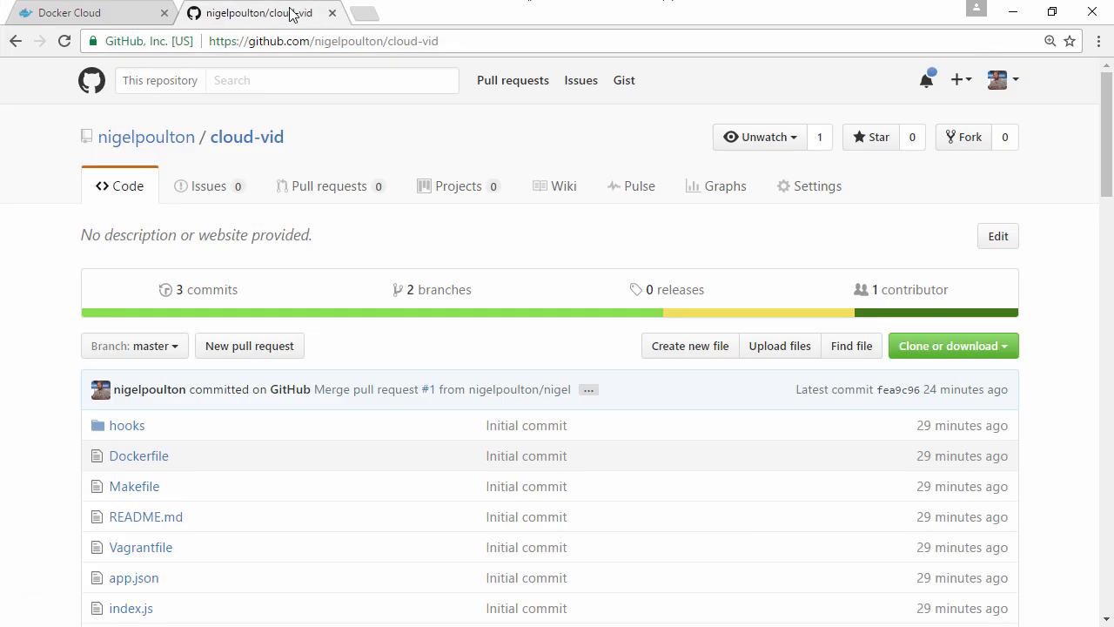
- Create a pull request from the nigel branch into master for the Adding simple test commit
left_click(132, 345)
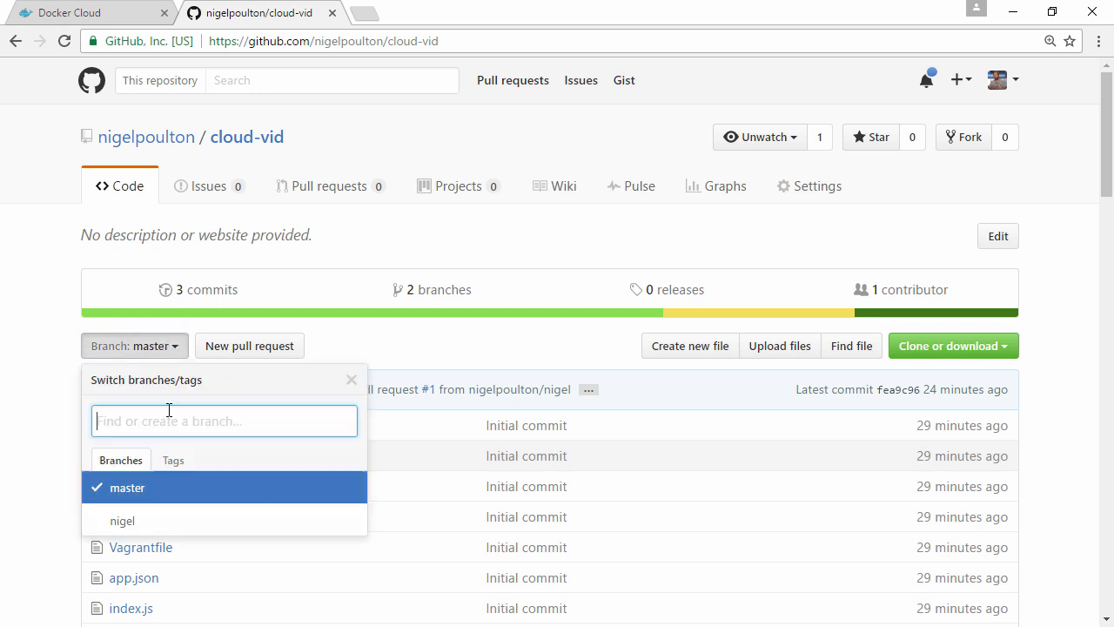
left_click(122, 518)
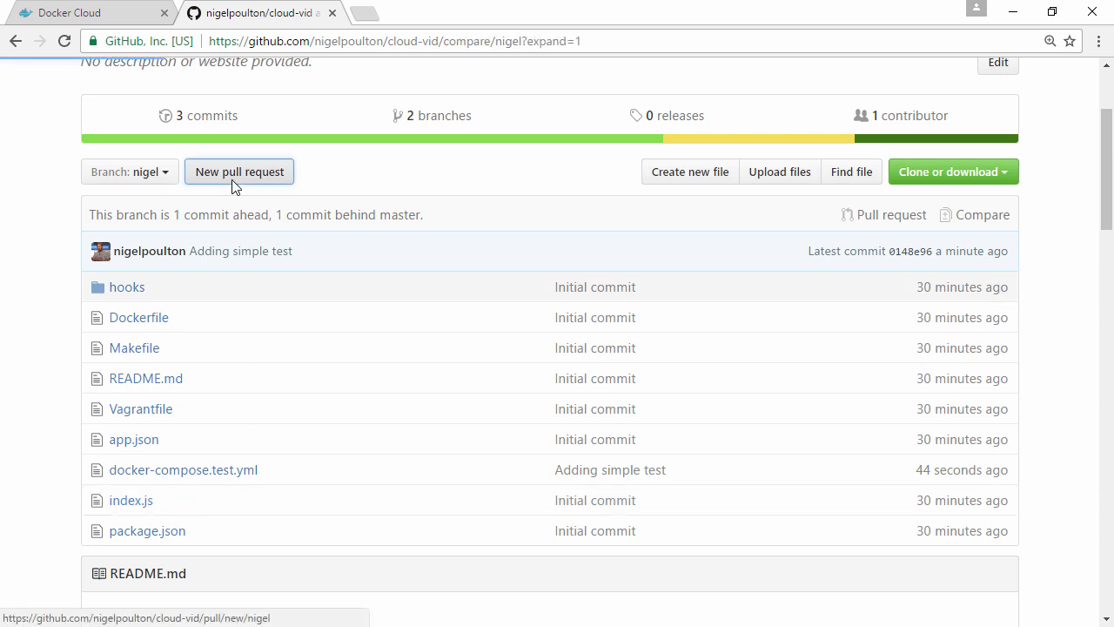
left_click(240, 170)
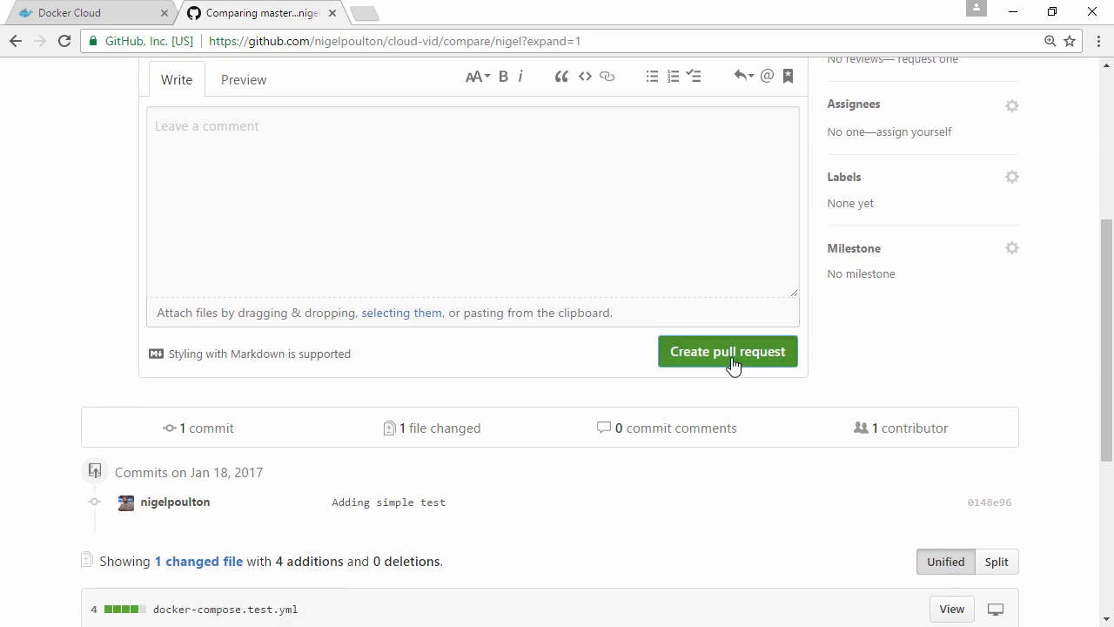
left_click(728, 351)
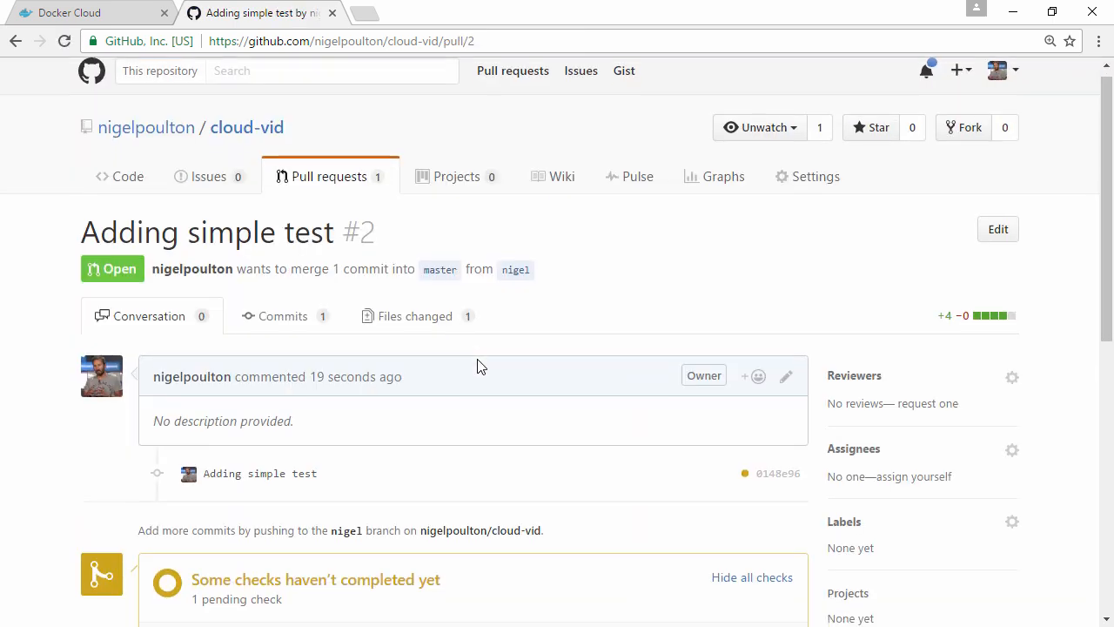
- Open the ci/dockercloud check's Details, showing the nigel tests build as SUCCESS
scroll("down", 3)
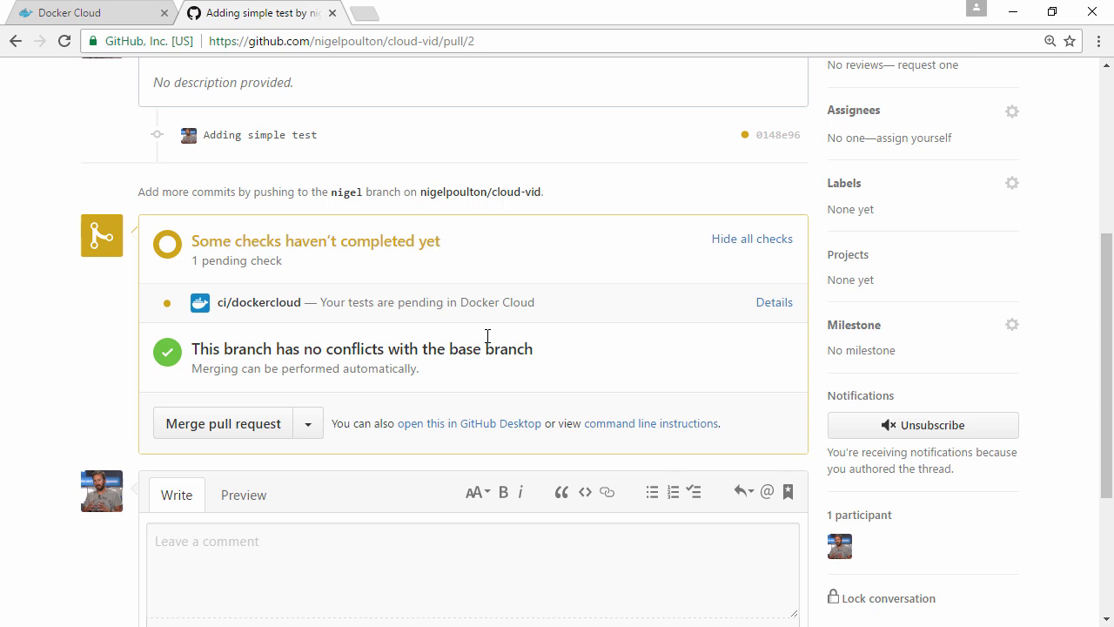
double_click(317, 241)
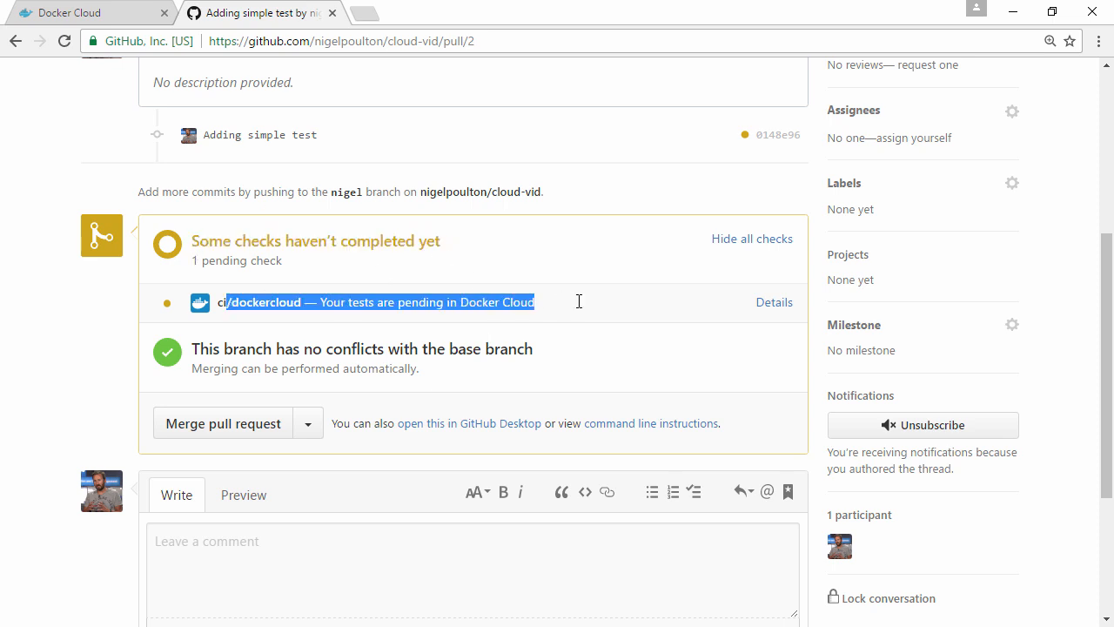
left_click(773, 303)
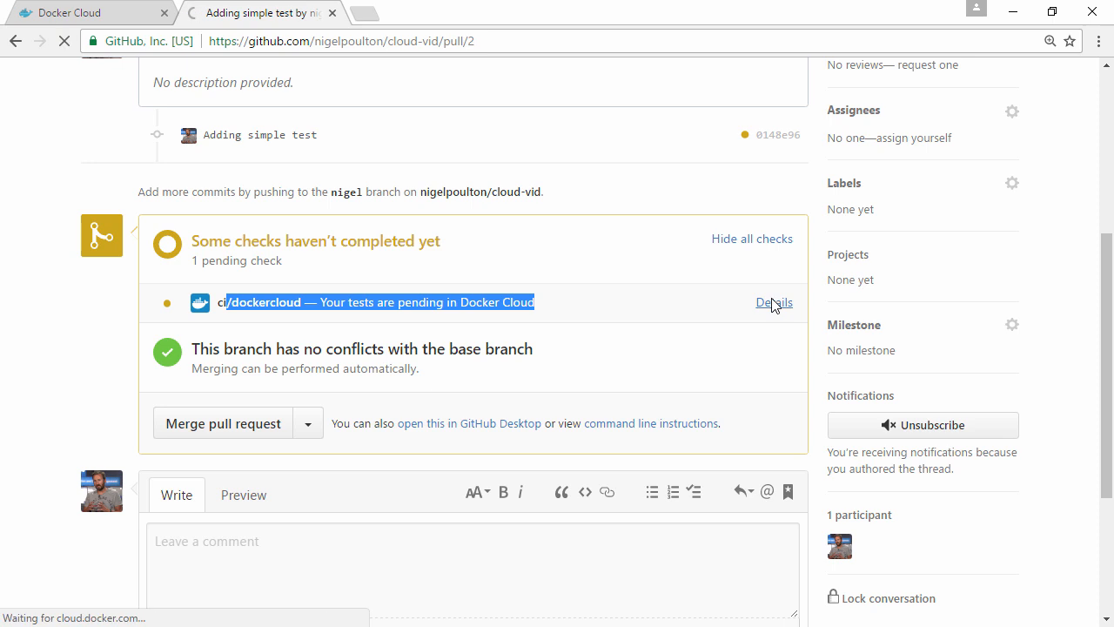
left_click(772, 303)
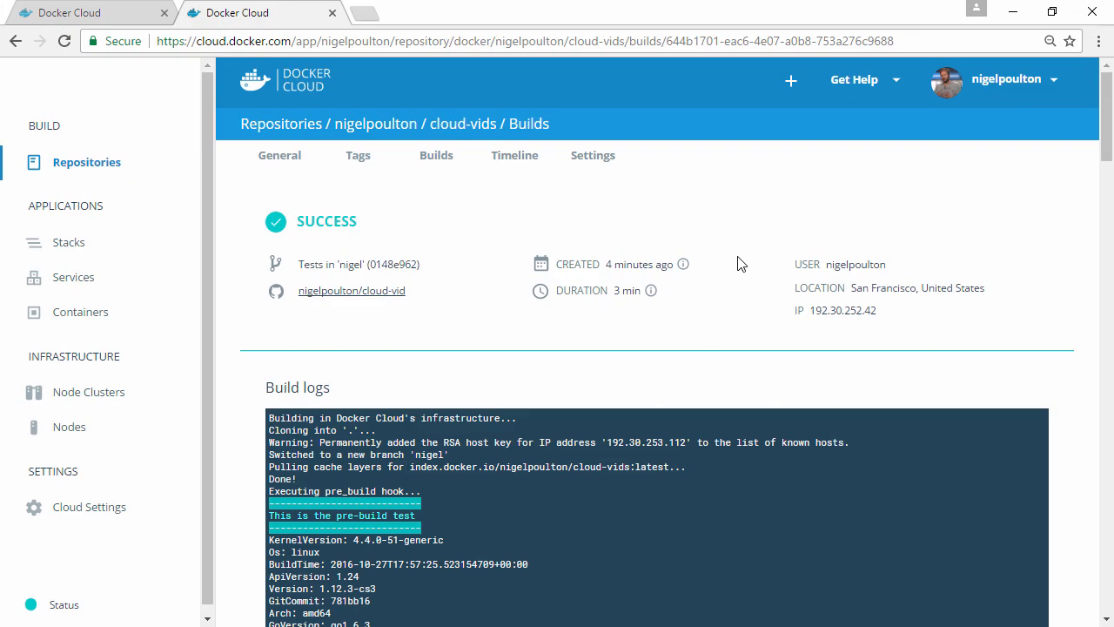
scroll("down", 3)
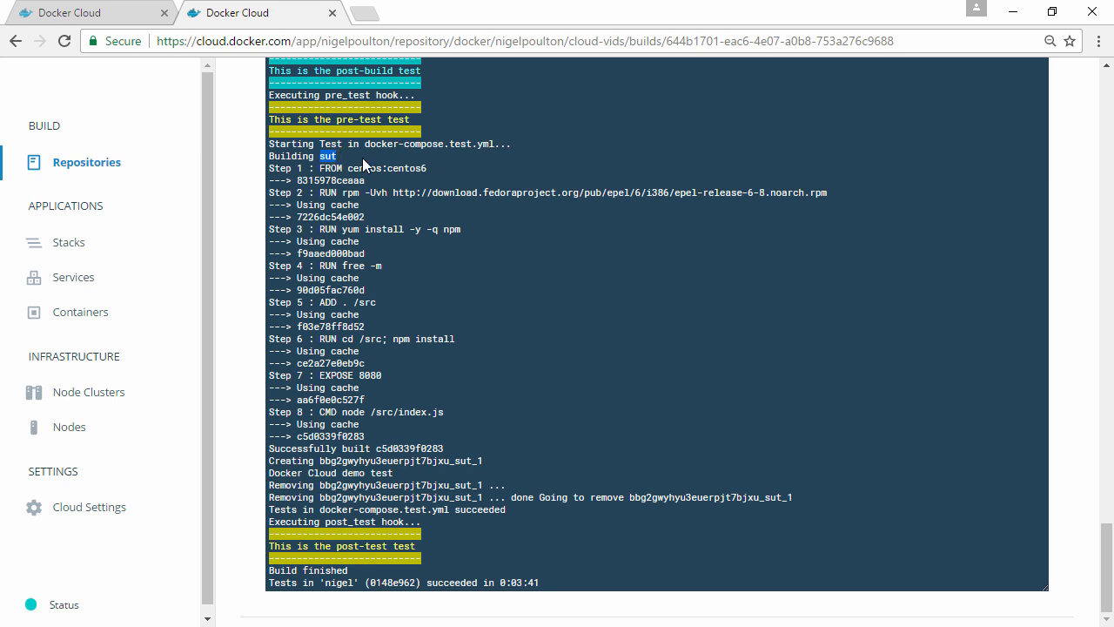
mouse_move(359, 167)
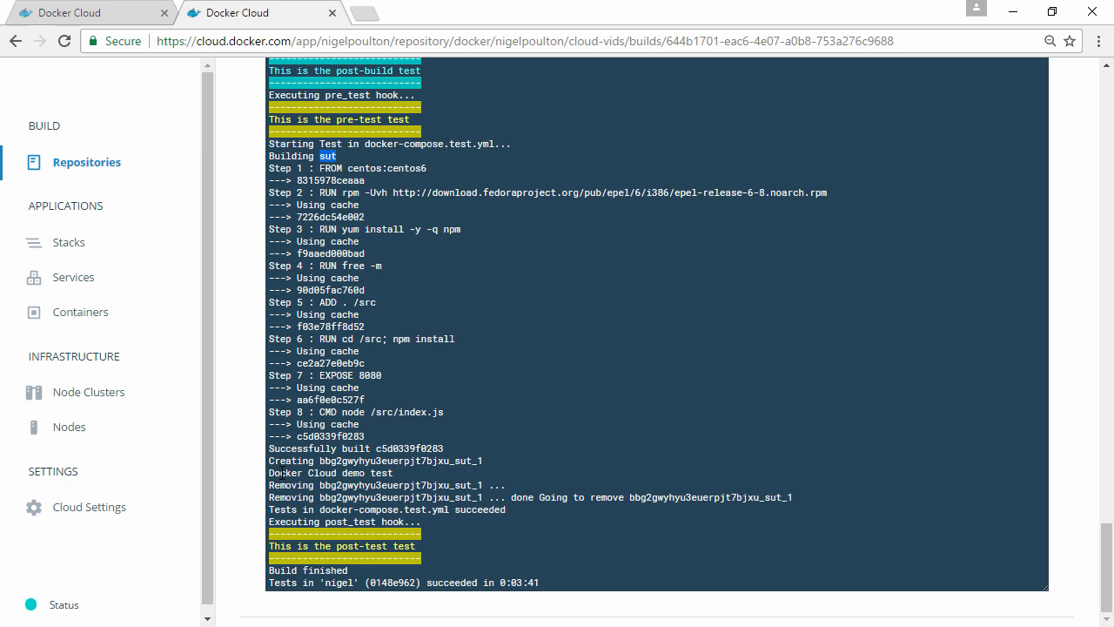
double_click(331, 473)
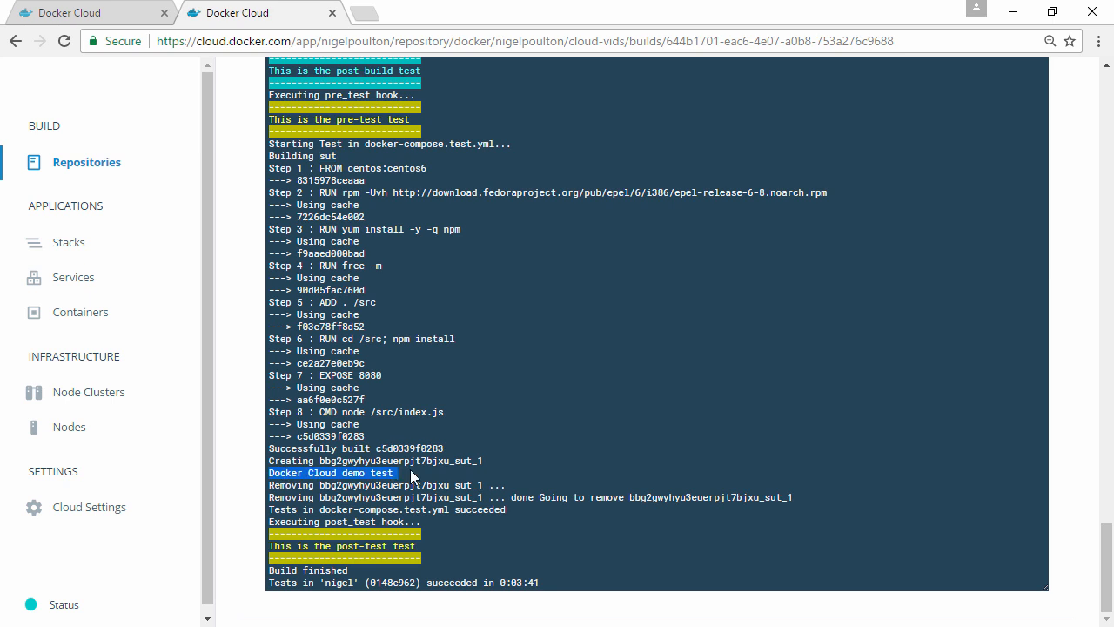
mouse_move(411, 435)
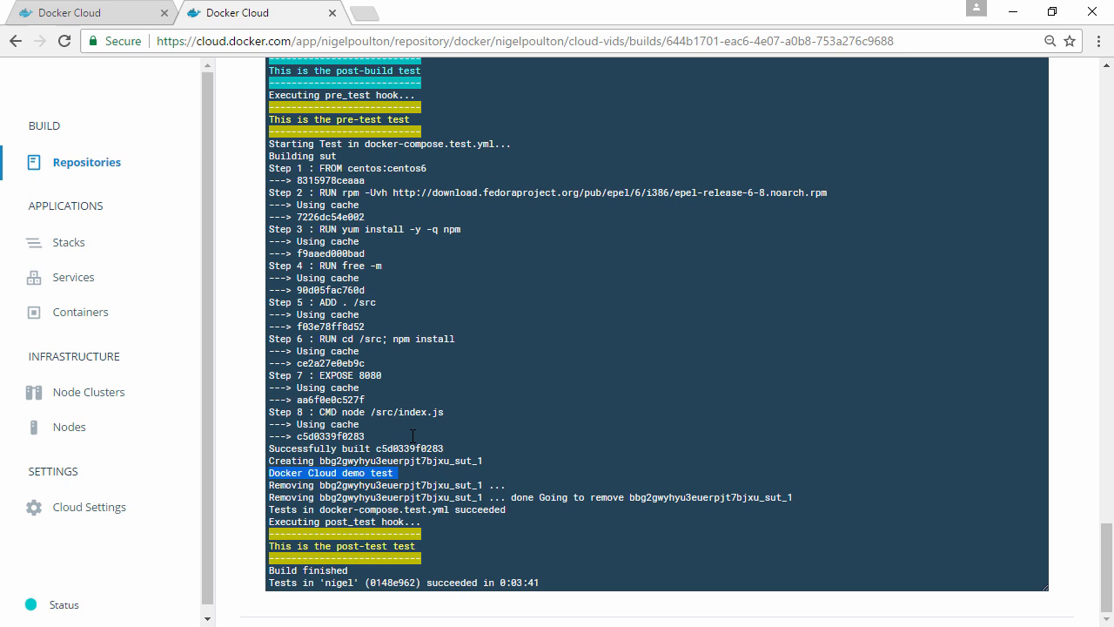
- Merge pull request #2 into master on GitHub and confirm the merge
left_click(262, 12)
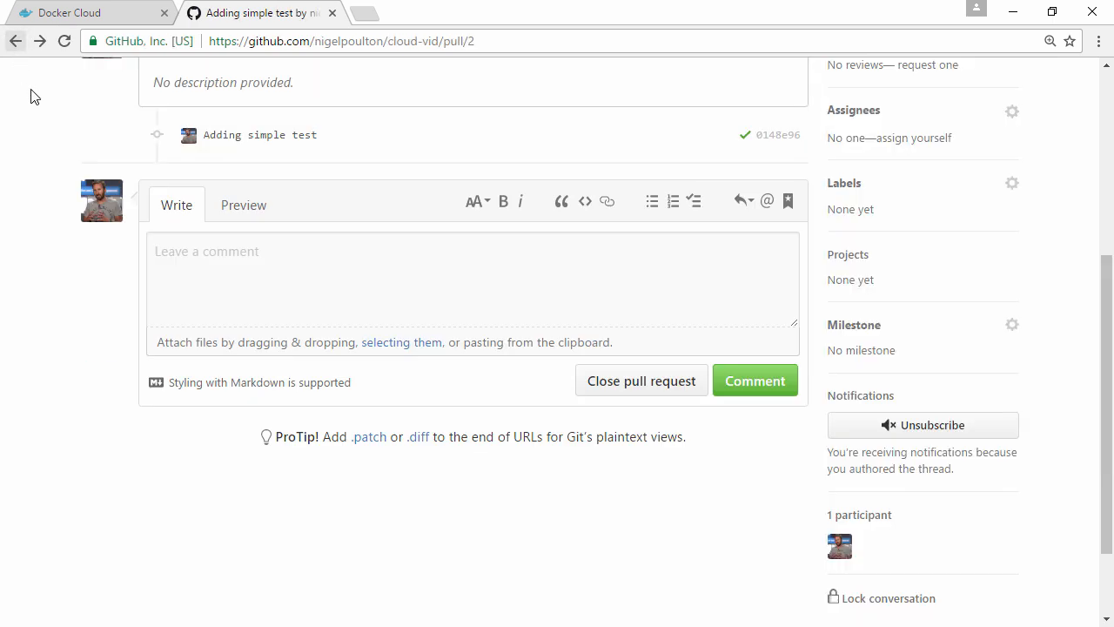
scroll("up", 3)
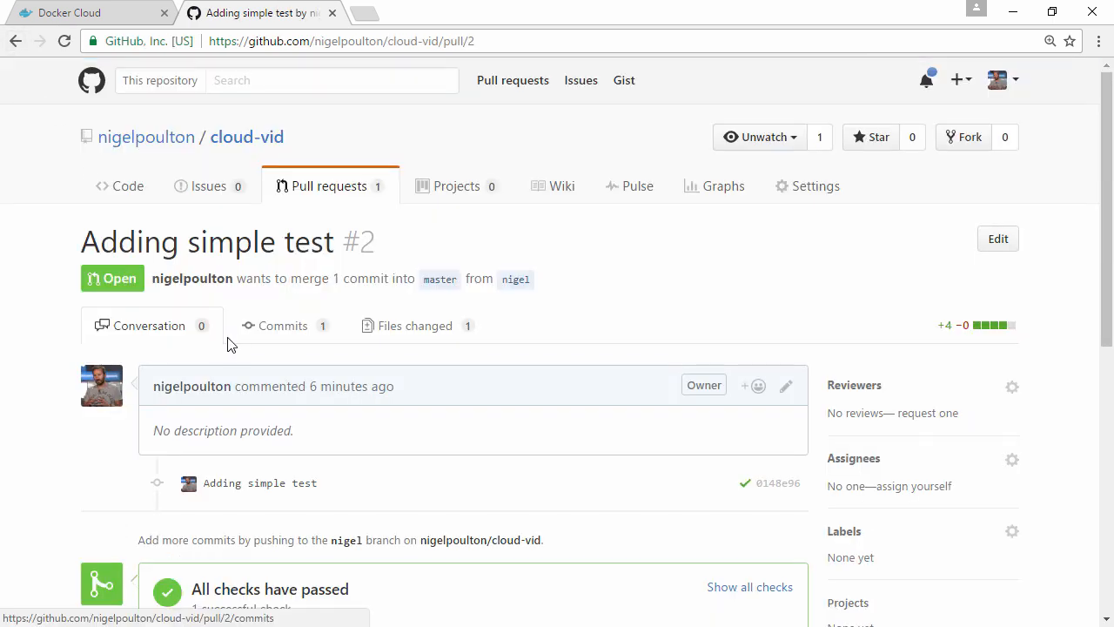
scroll("down", 3)
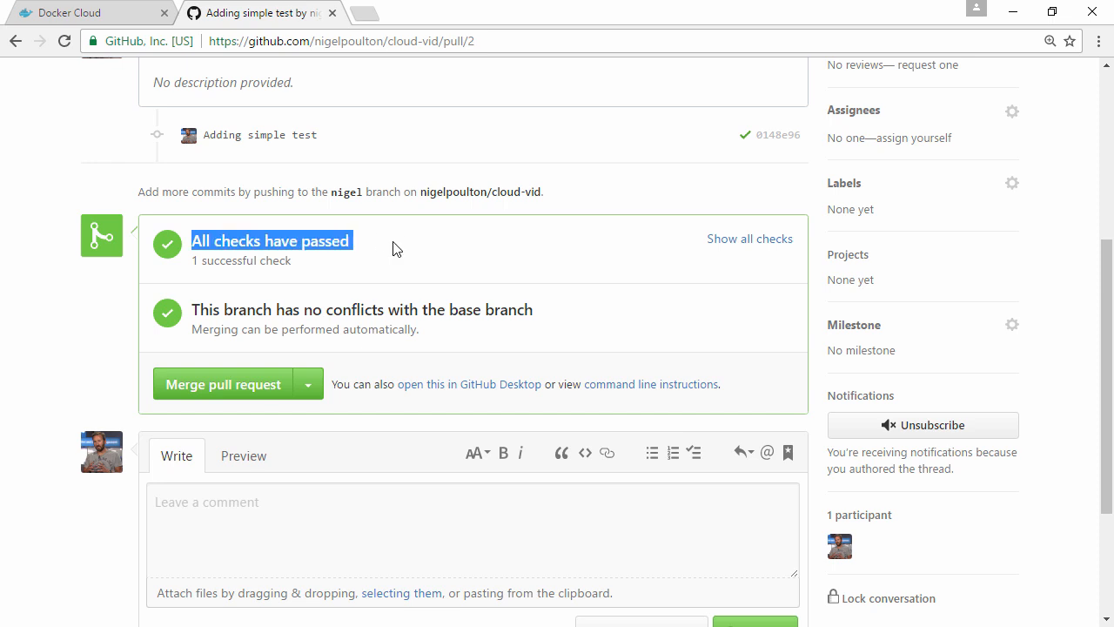
mouse_move(231, 385)
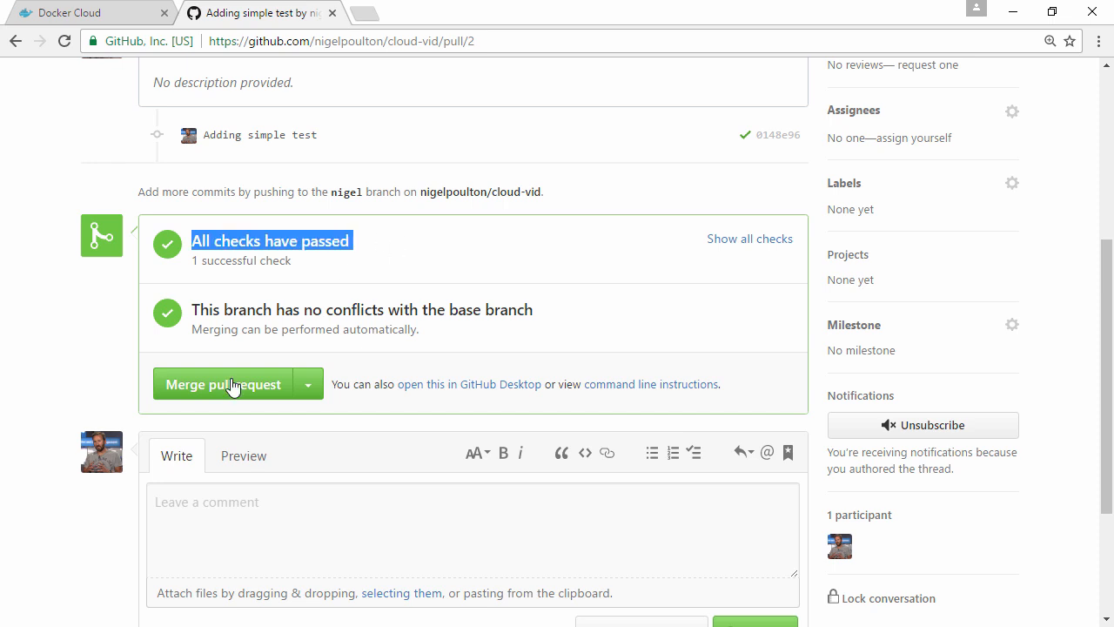
left_click(223, 385)
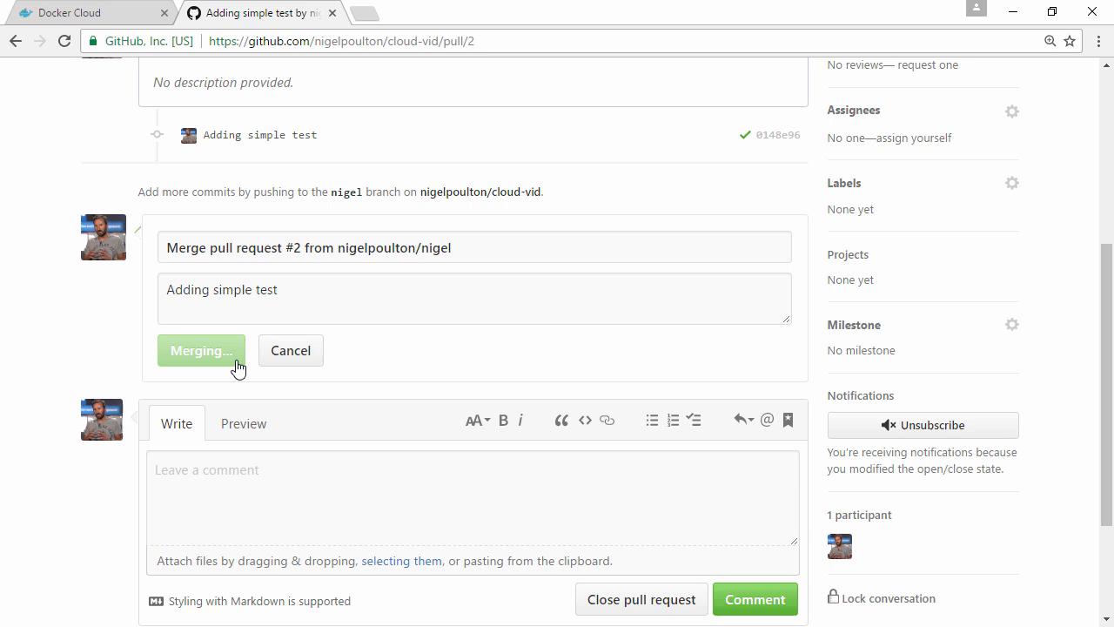
left_click(201, 349)
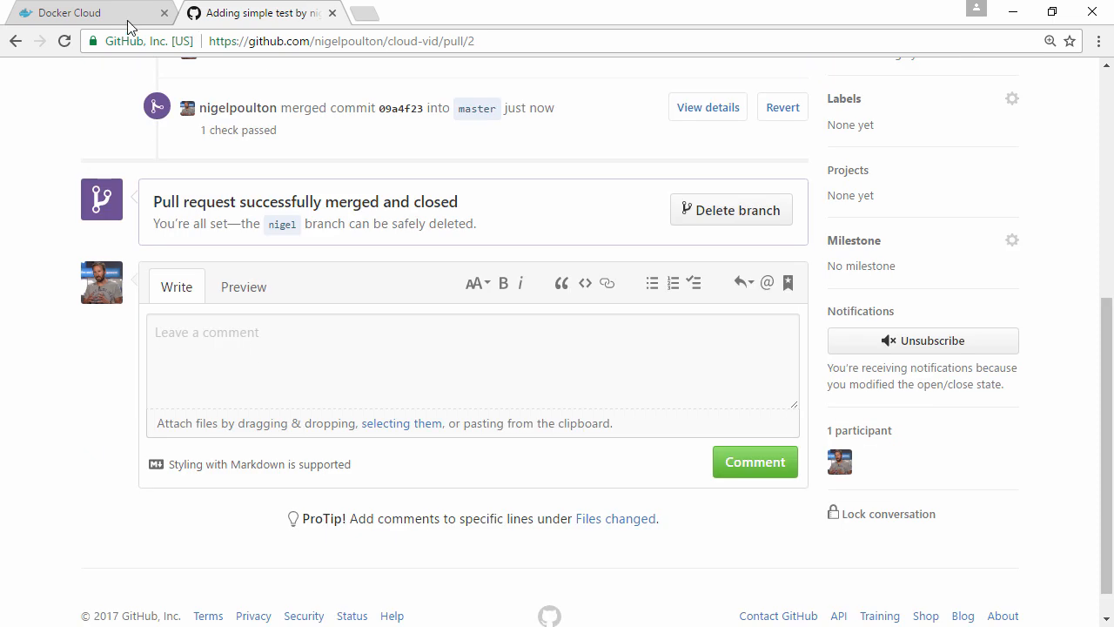
- Show the new master build starting on Docker Cloud's cloud-vids timeline
left_click(87, 12)
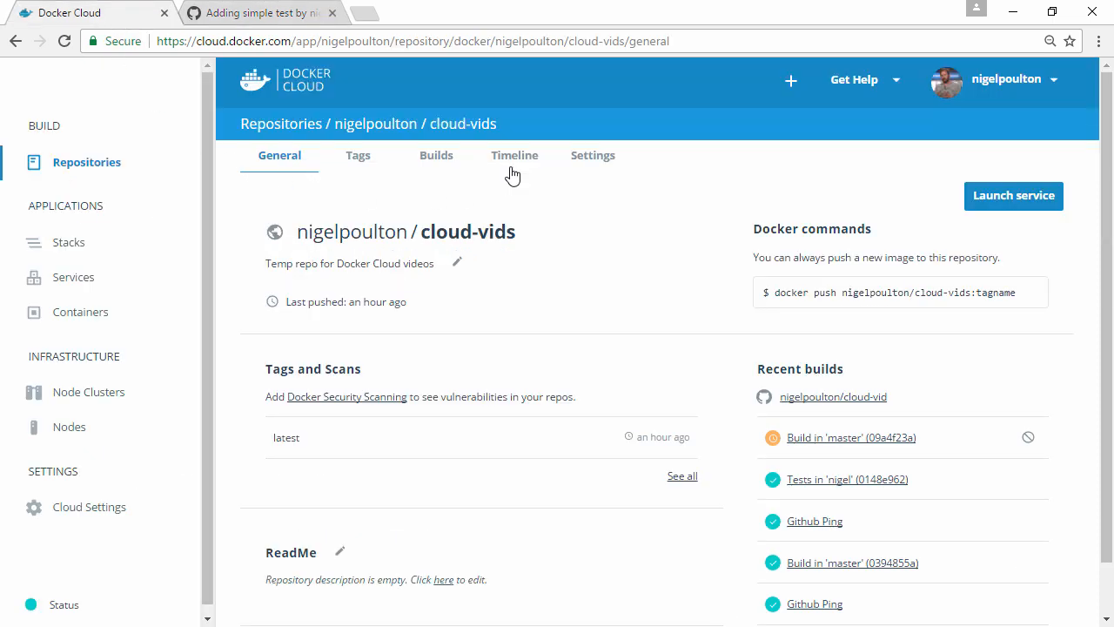
left_click(515, 155)
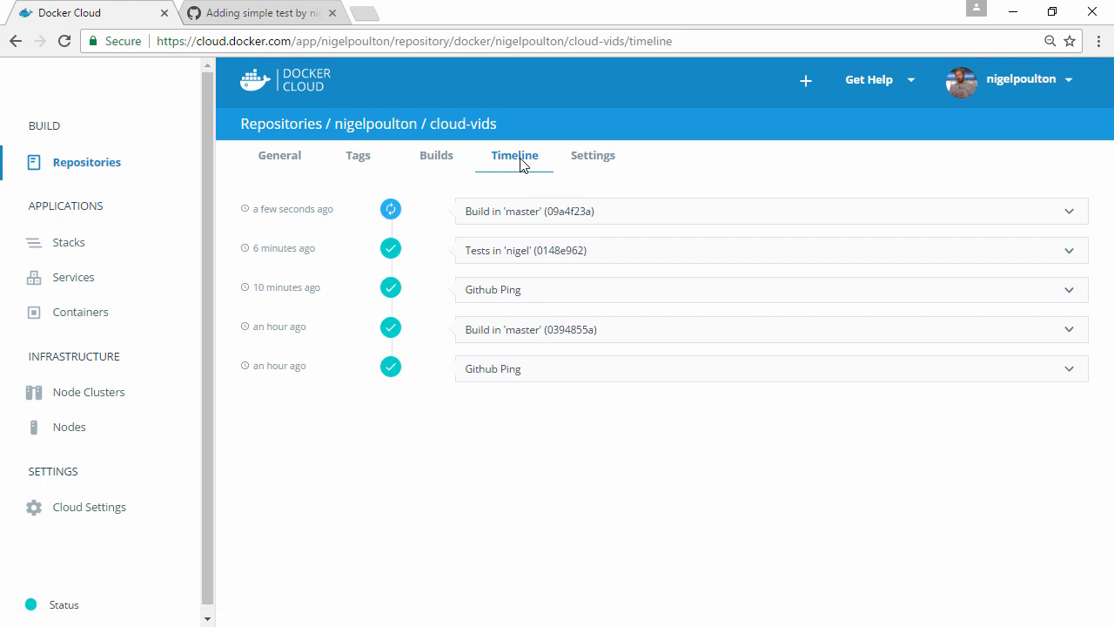